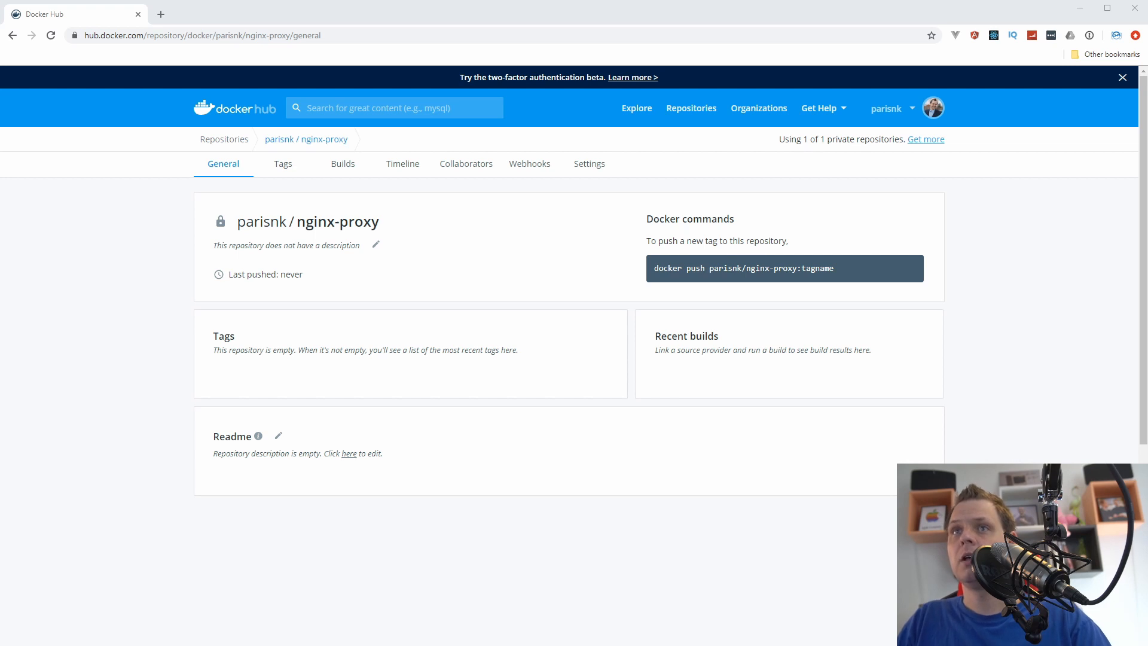
mouse_move(224, 139)
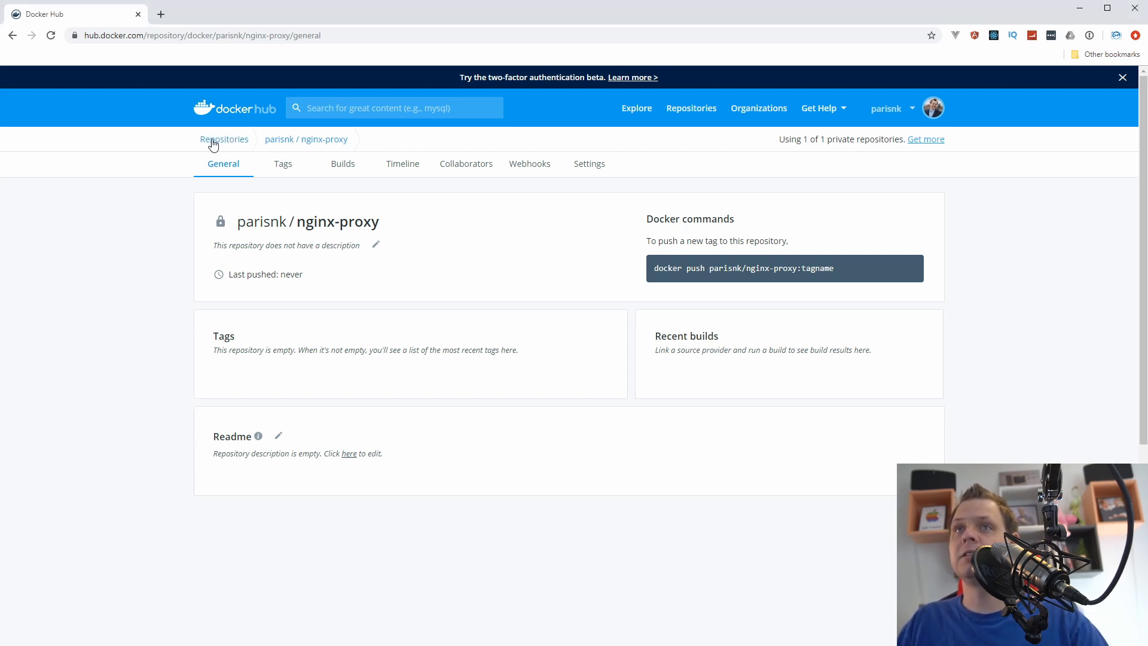
mouse_move(279, 122)
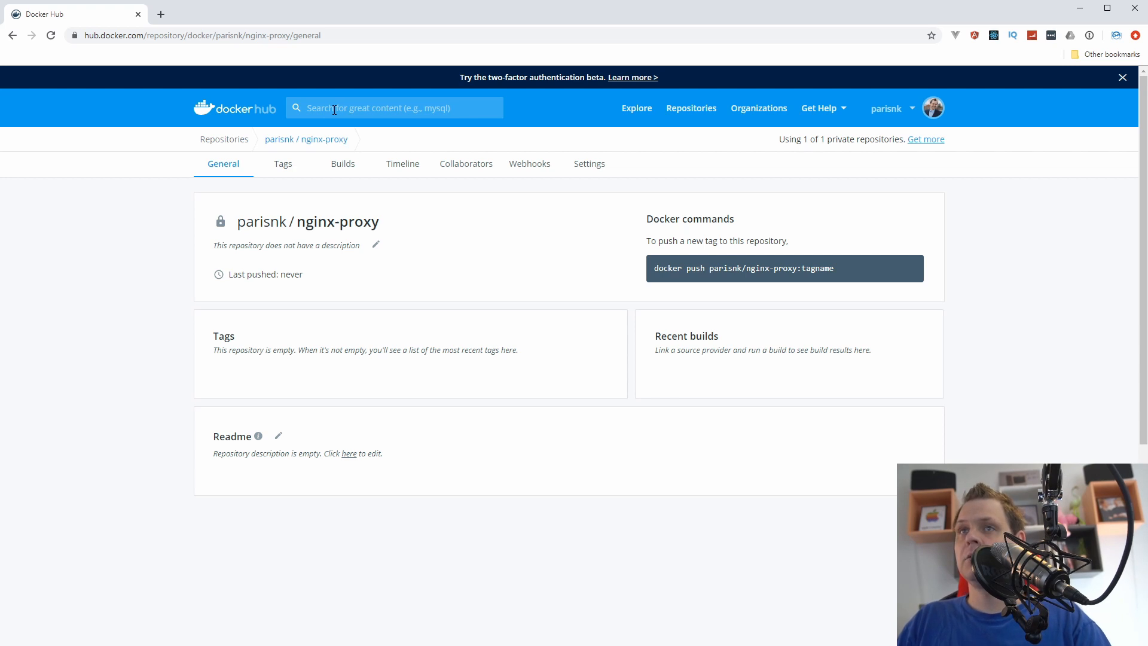
Search Docker Hub for nginx and open the official nginx image page
left_click(394, 107)
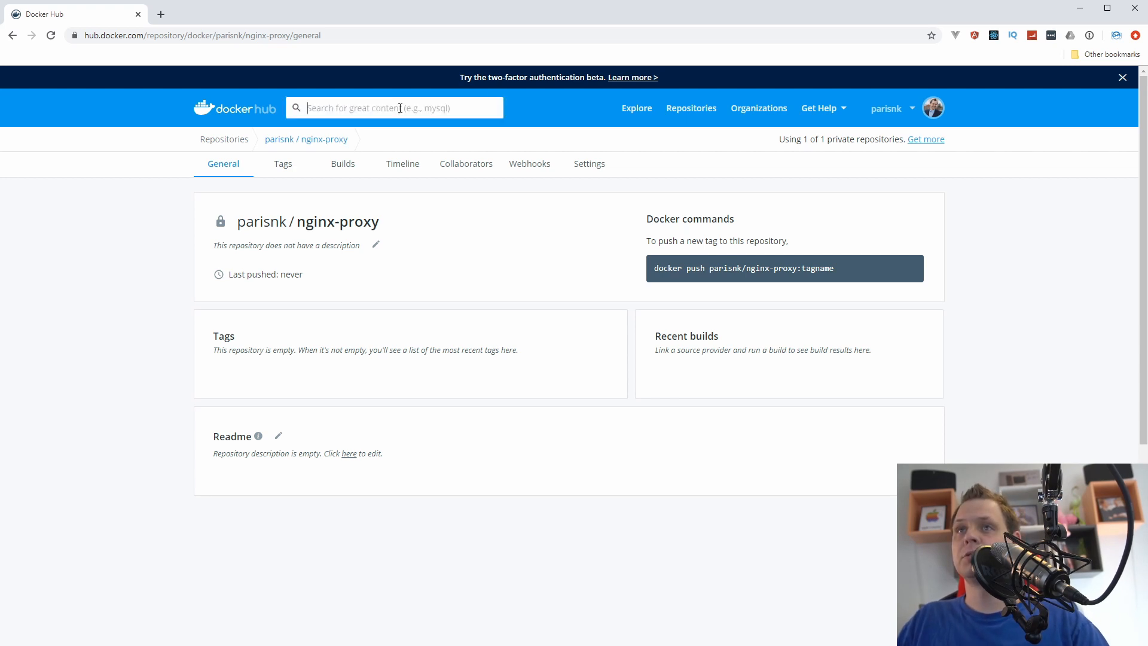
type("nginx")
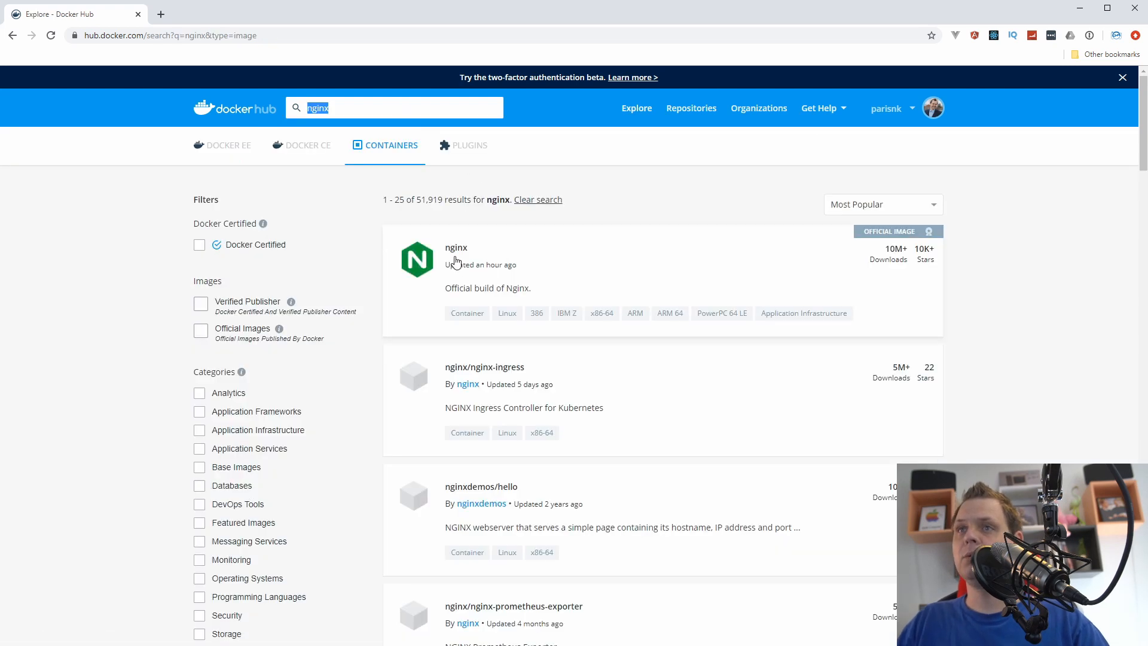
left_click(455, 247)
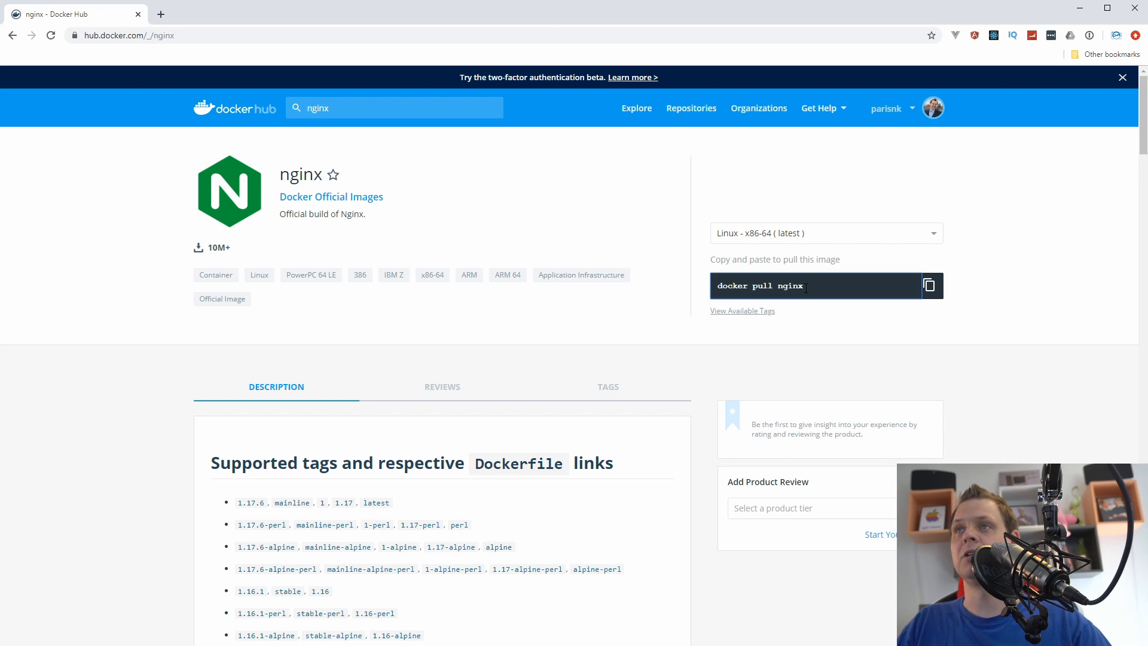
mouse_move(459, 574)
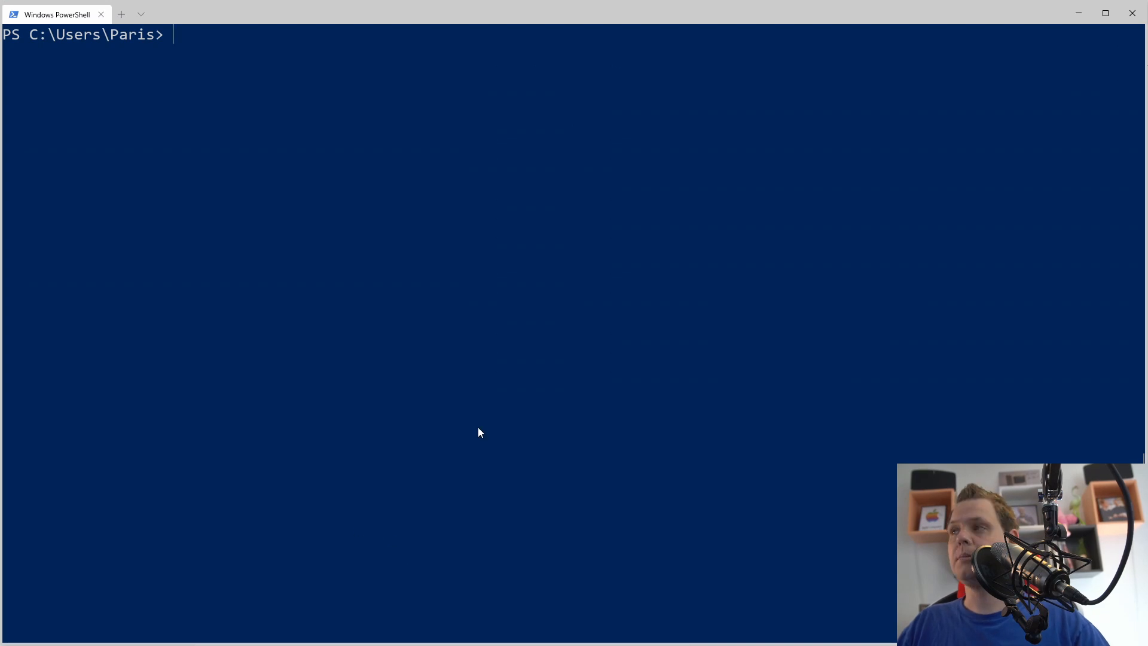
mouse_move(552, 317)
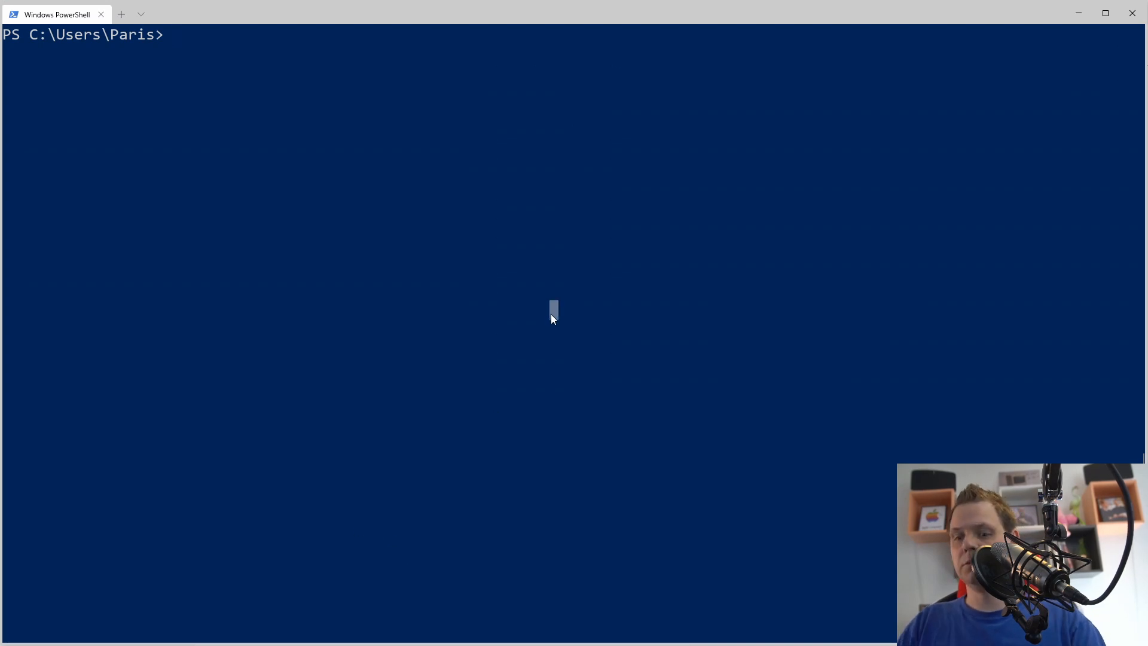
Pull the registry image with 'docker pull registry' and list local images
type("docker pull")
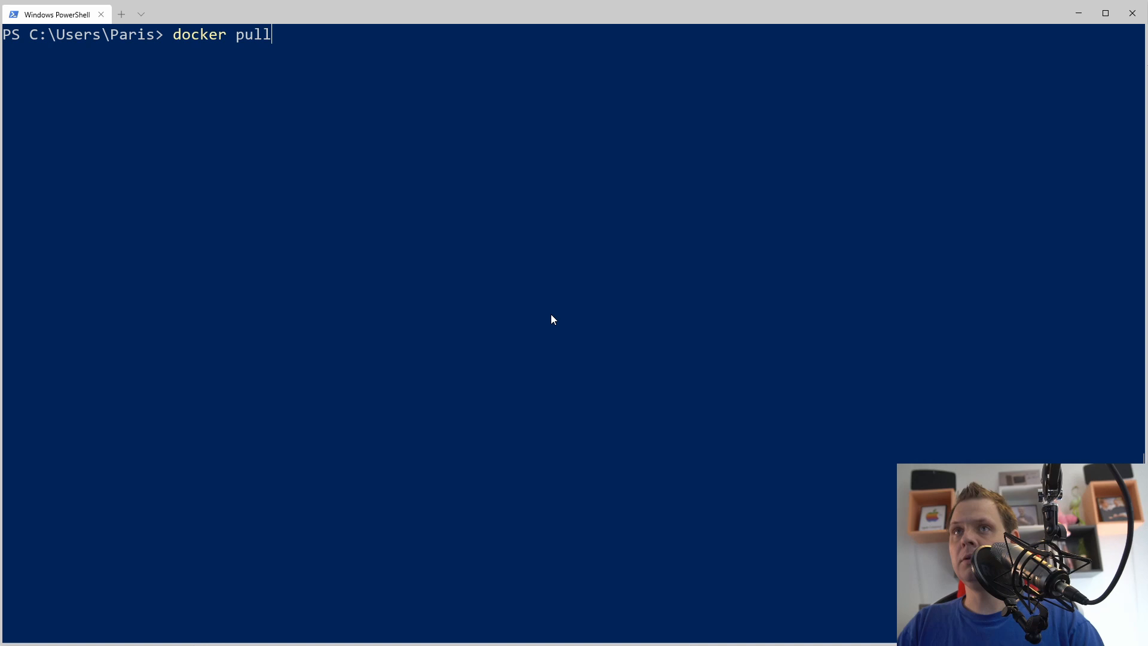
type("registry")
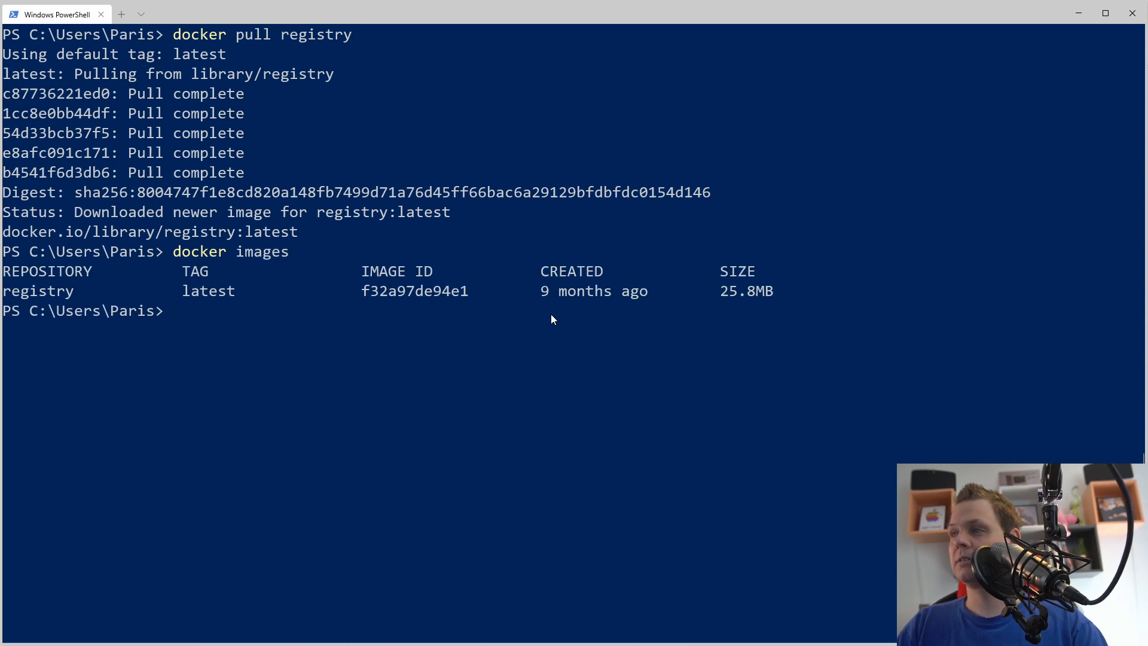
type("docker")
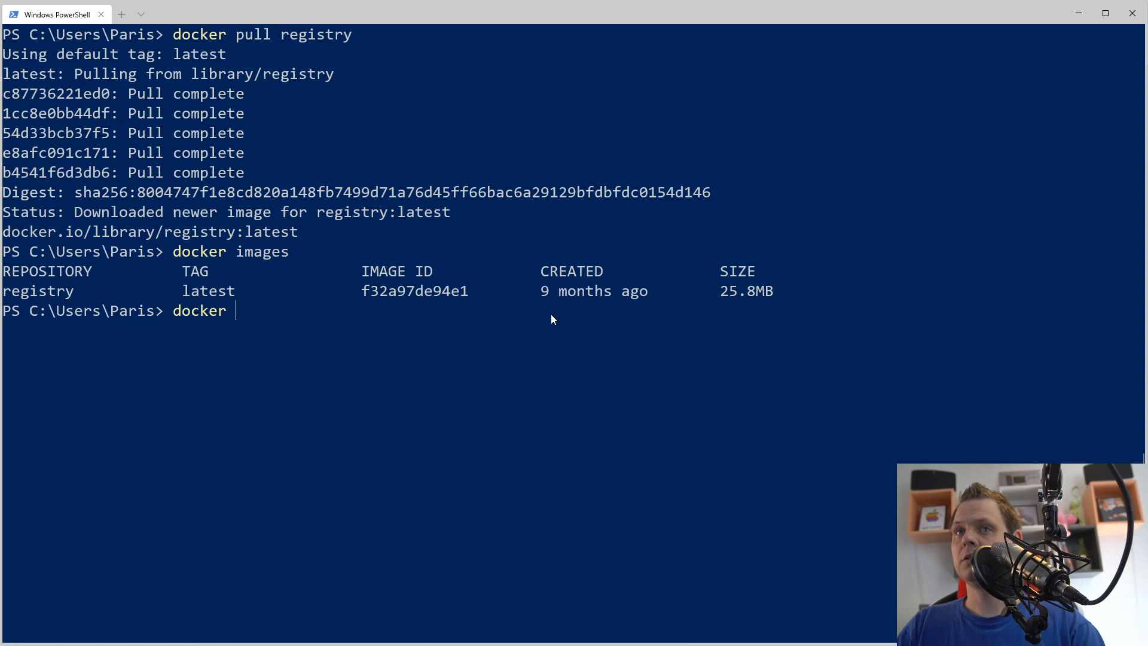
Run 'docker run --rm -it -p 5000:5000 registry' to start a temporary registry container
type("run -rm -")
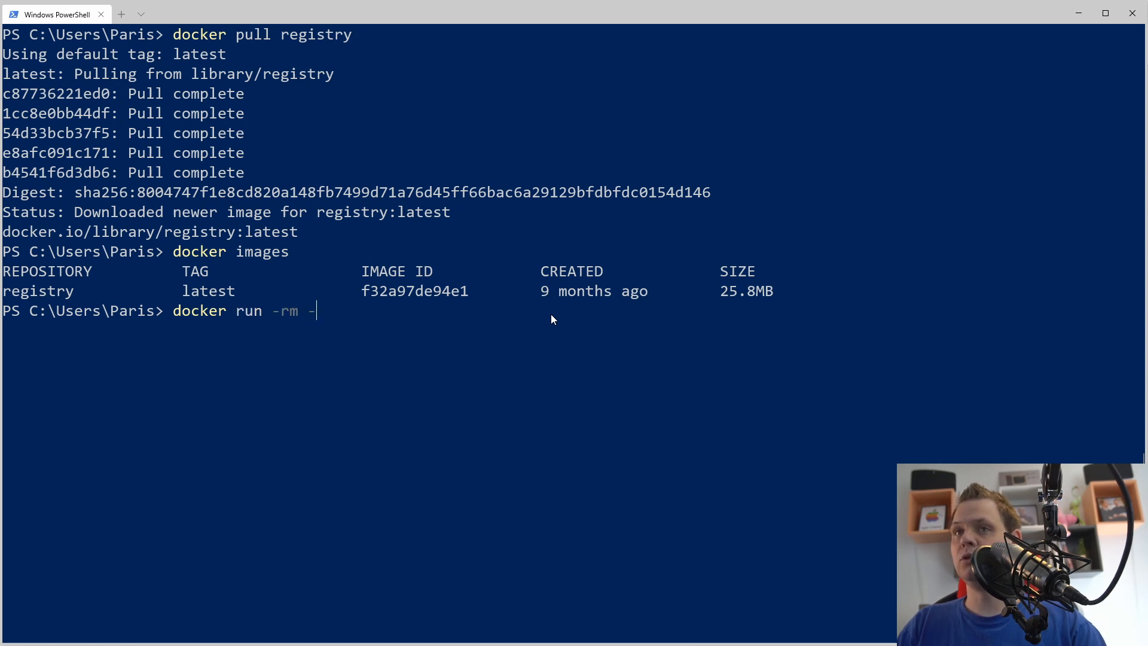
type("-")
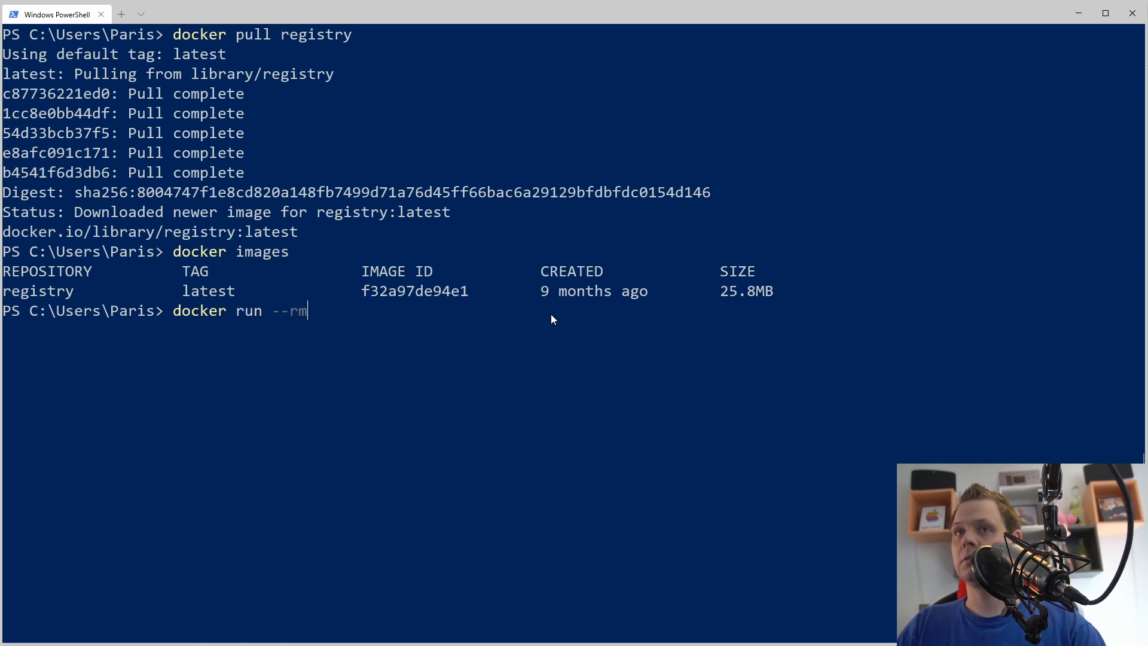
type("-it")
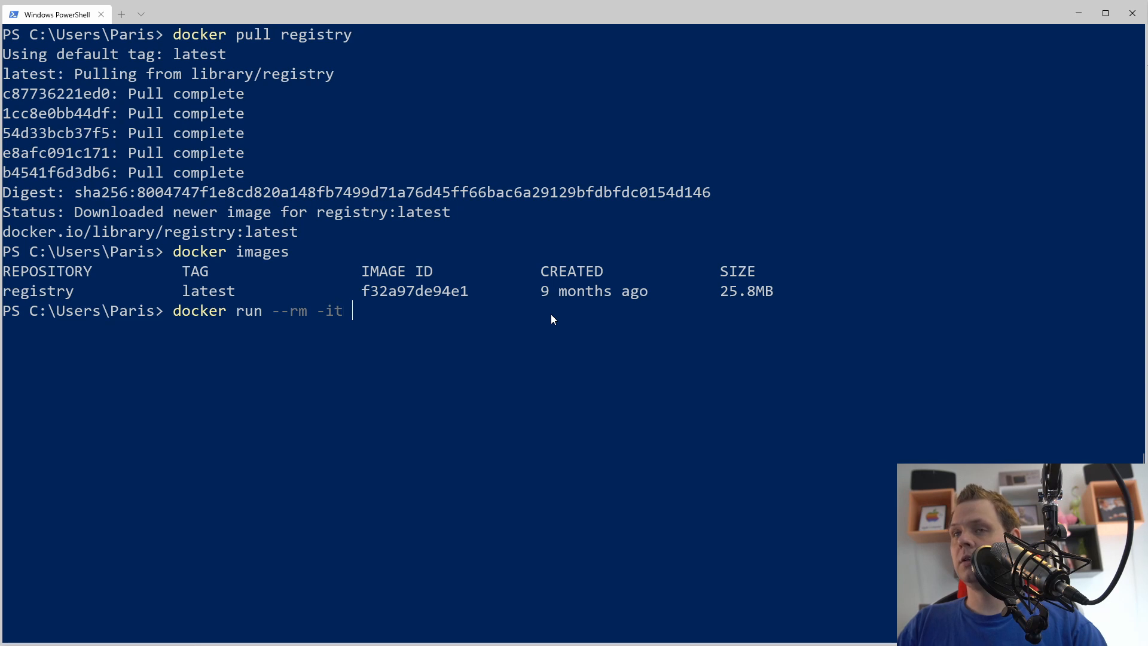
type("-p 500")
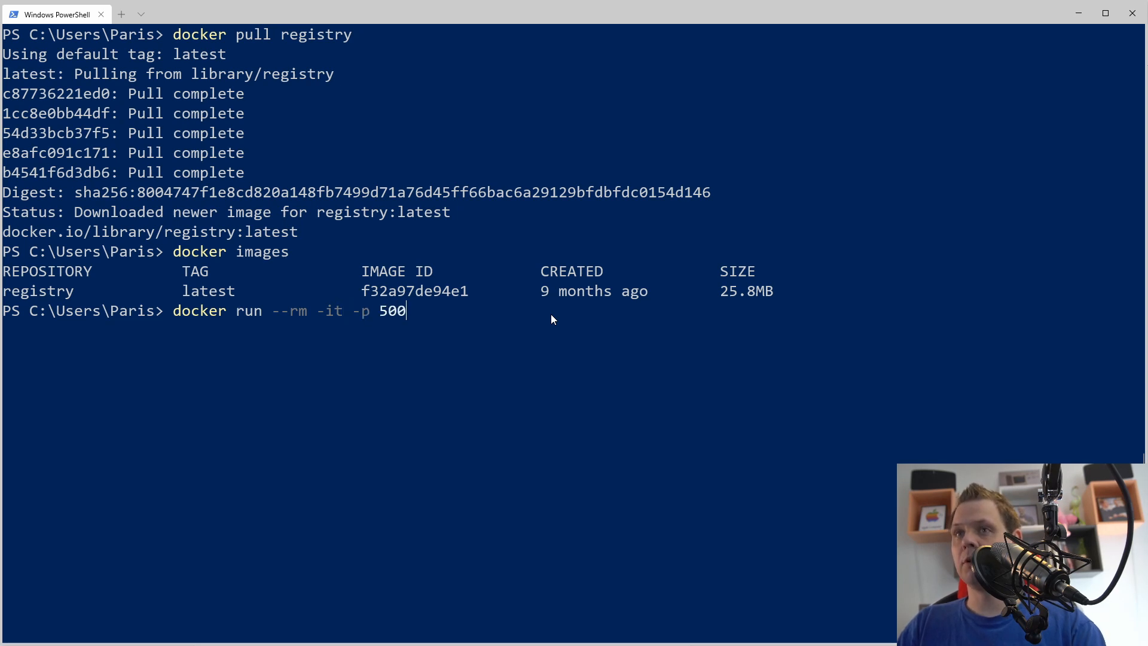
type("0:5000")
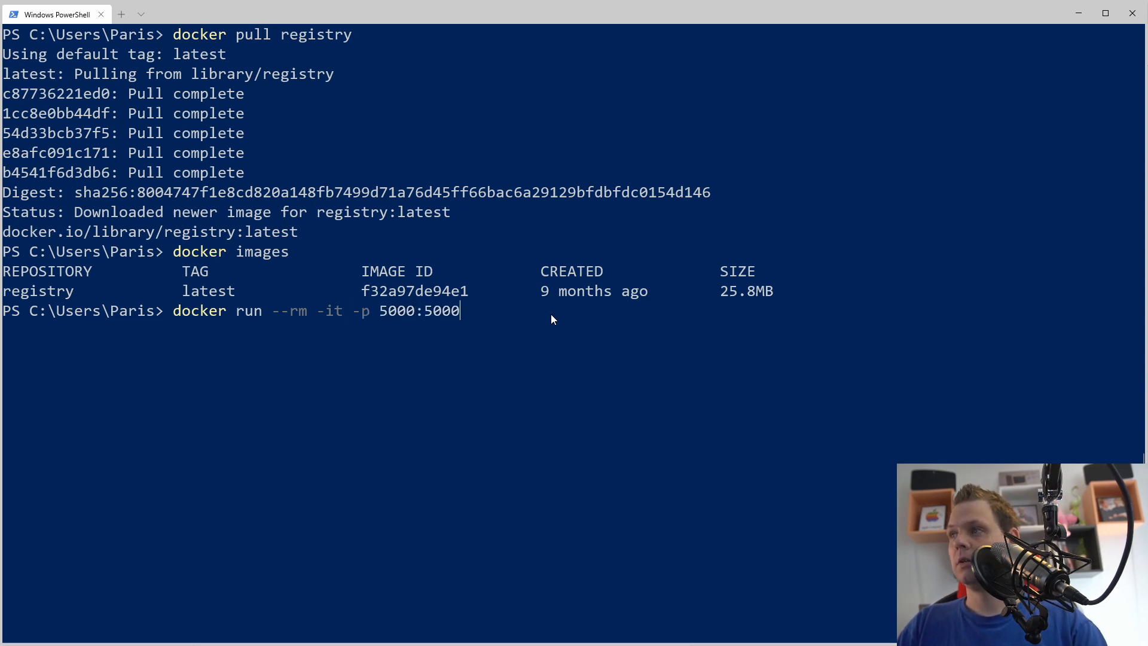
type("registry")
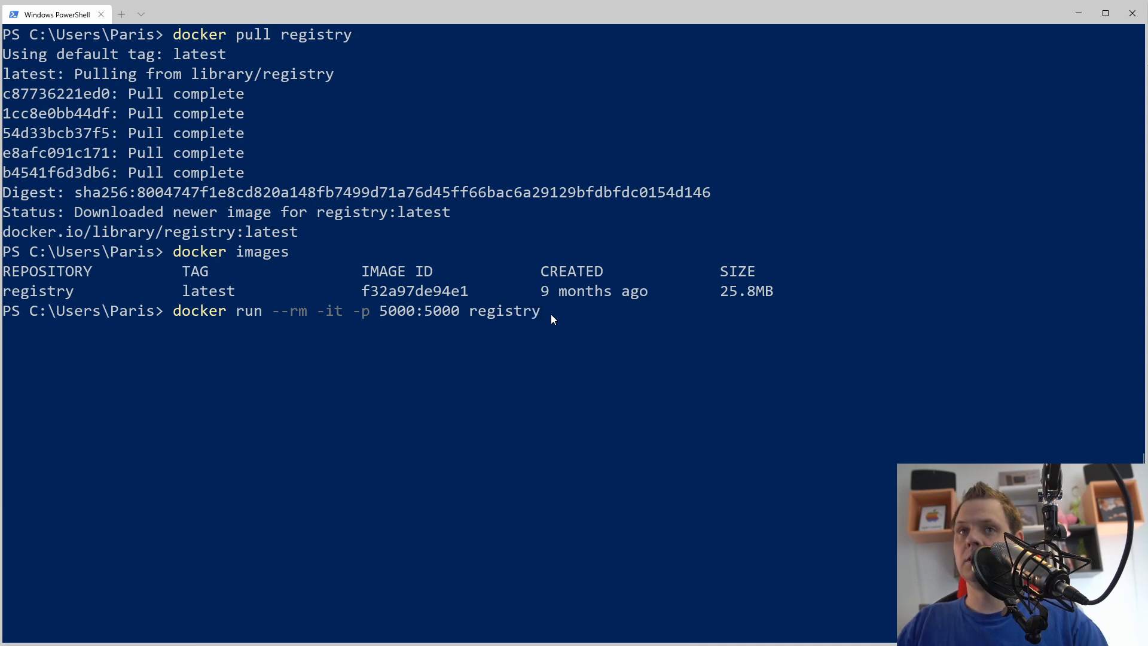
key("Return")
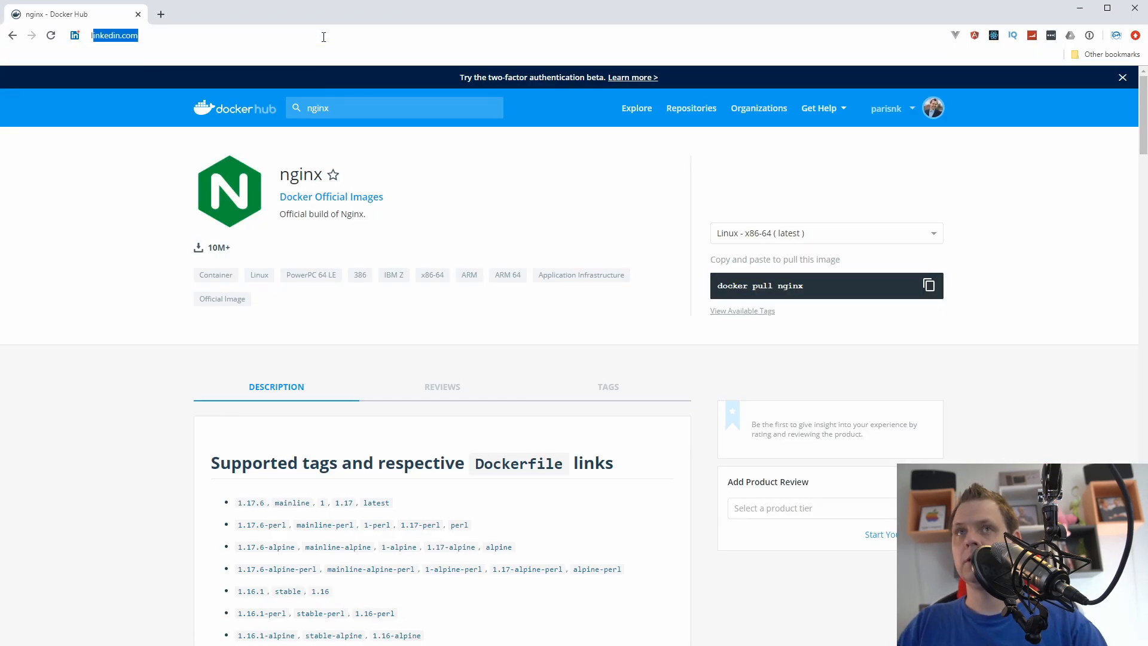
Navigate the browser to the local registry at localhost:5000
type("localhost:5000/v2/_catalog")
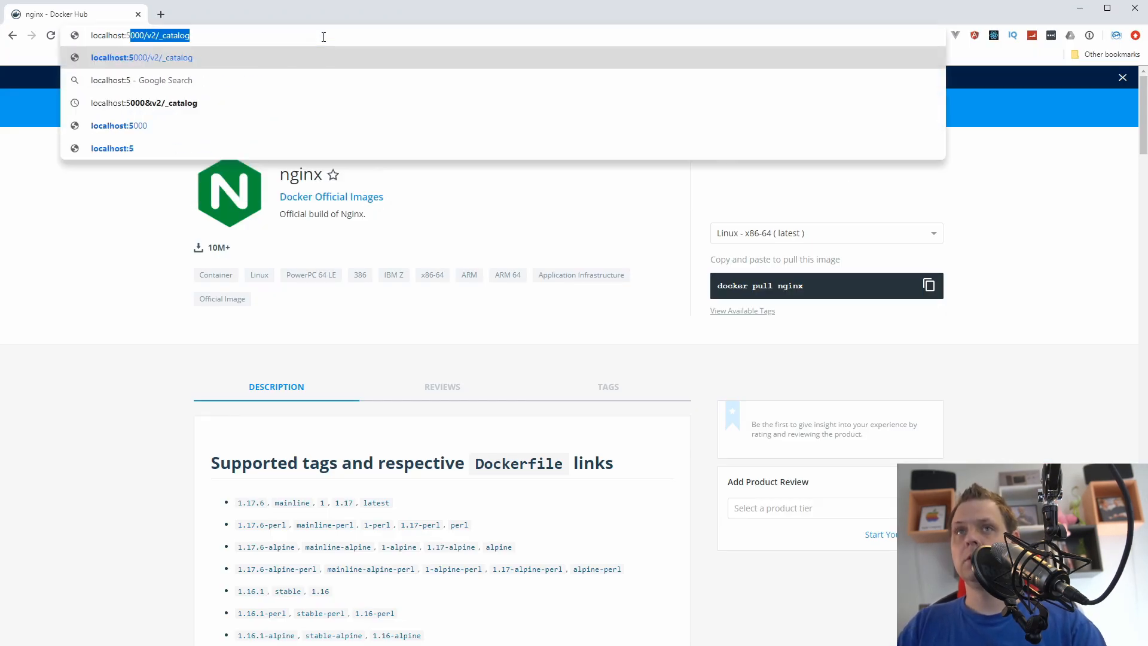
left_click(119, 126)
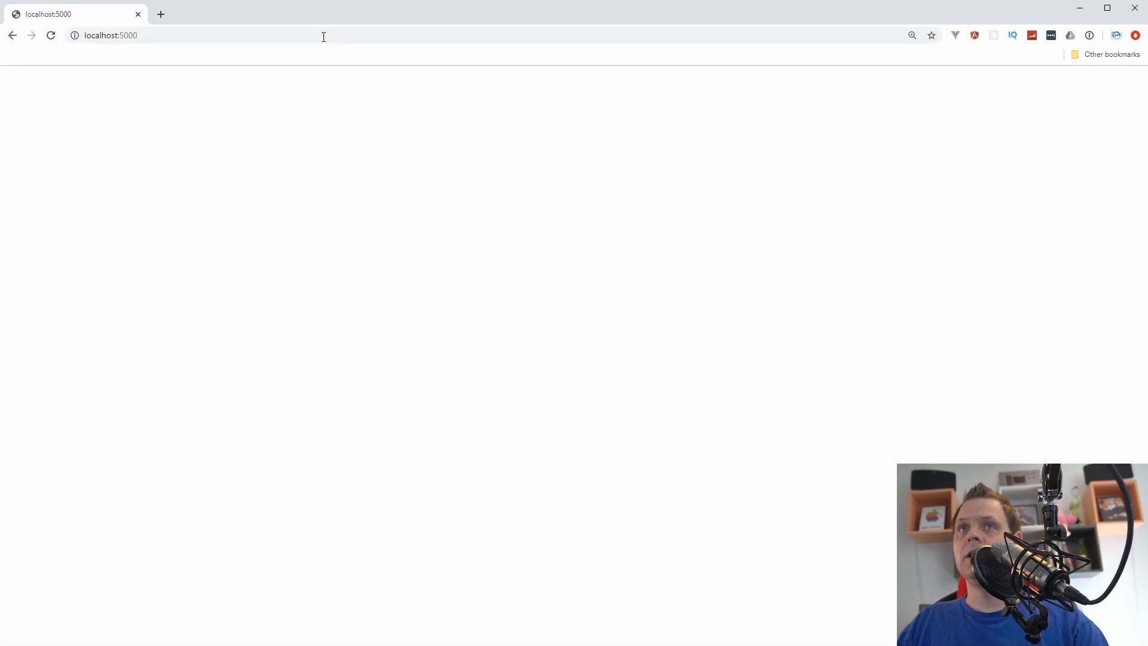
mouse_move(432, 151)
type("/v2/_catalog")
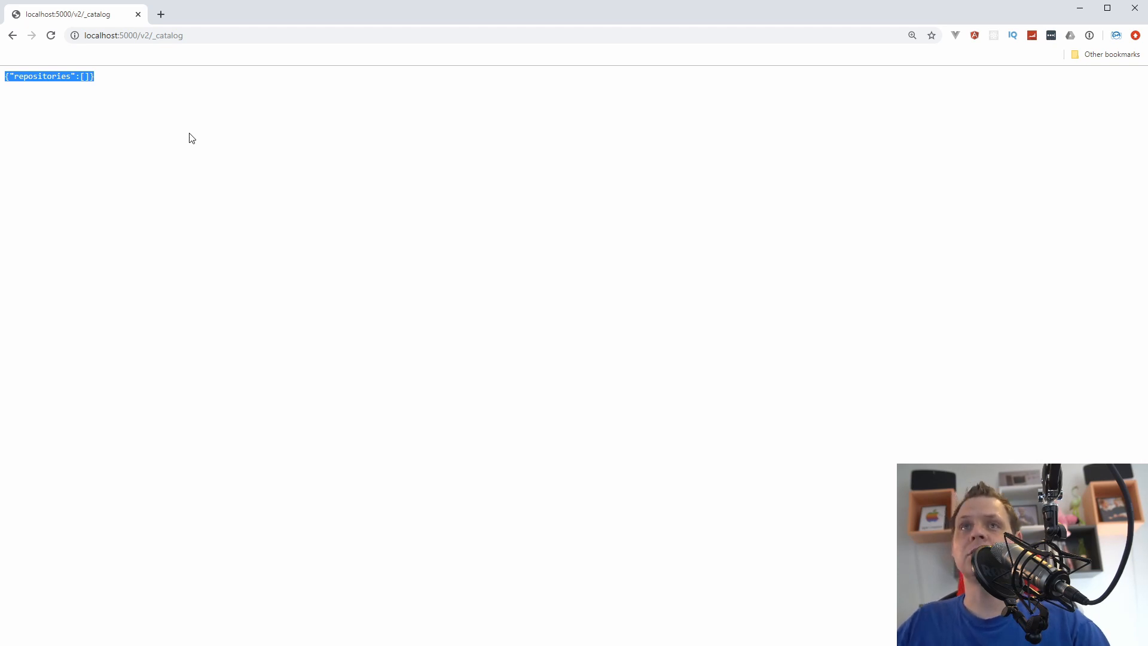
View the /v2/_catalog JSON showing {"repositories":[]} and clear the text selection
left_click(407, 441)
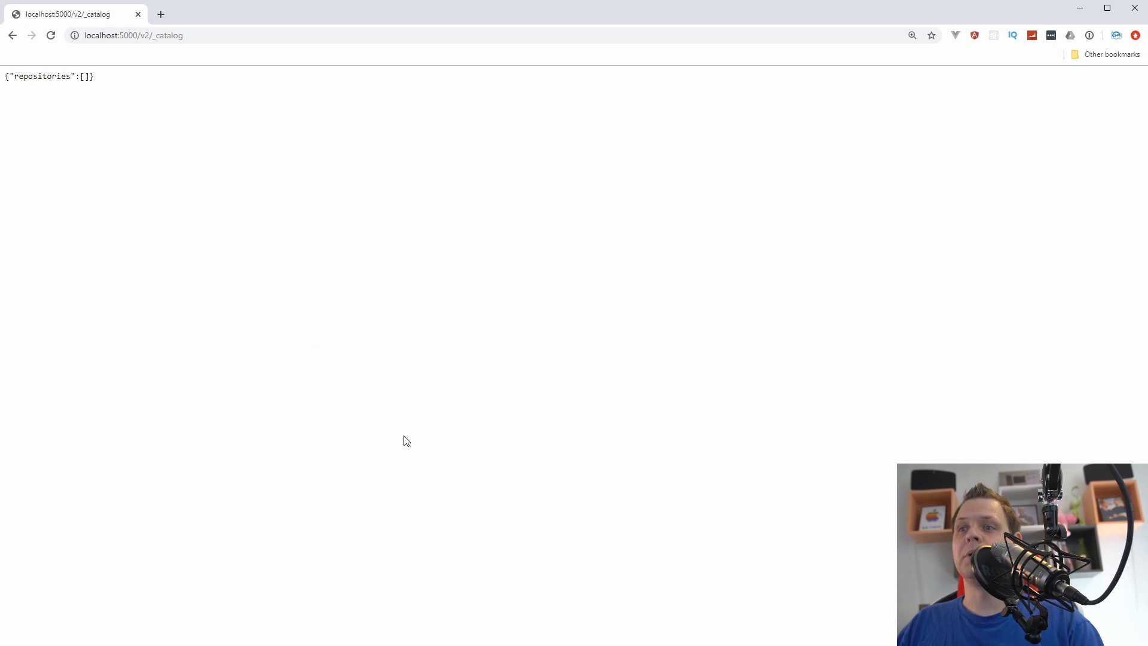